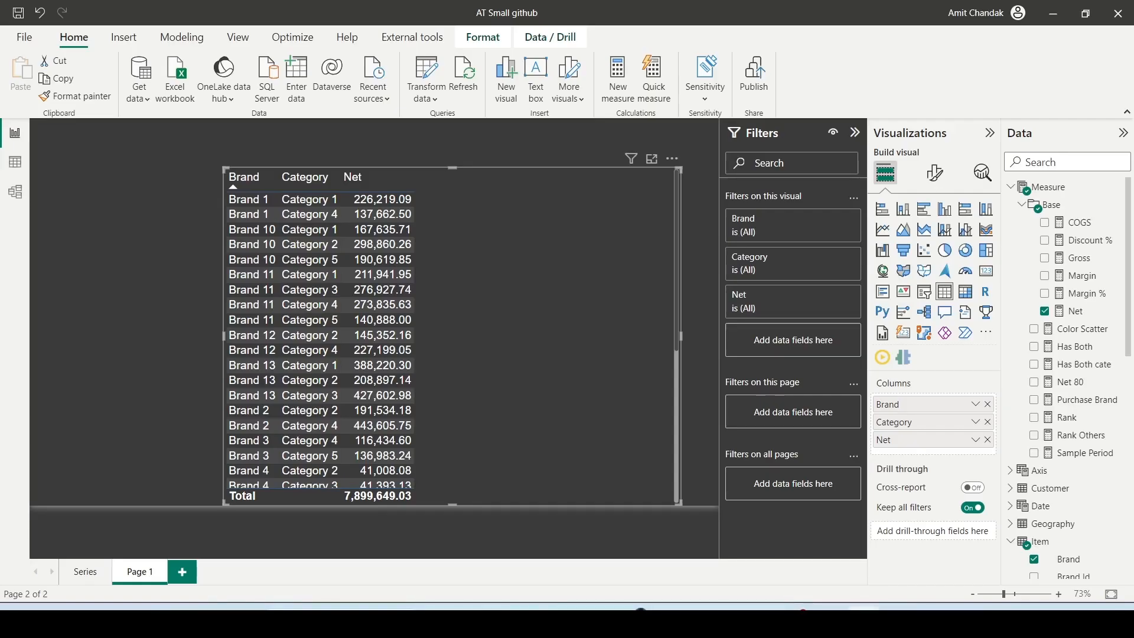
mouse_move(581, 329)
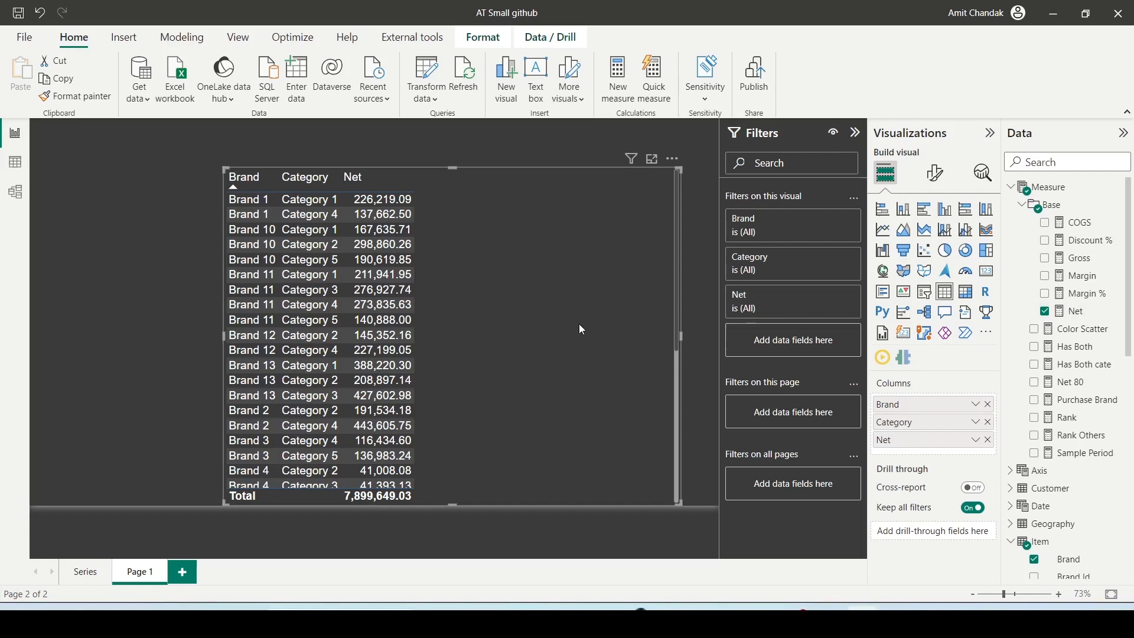
mouse_move(648, 233)
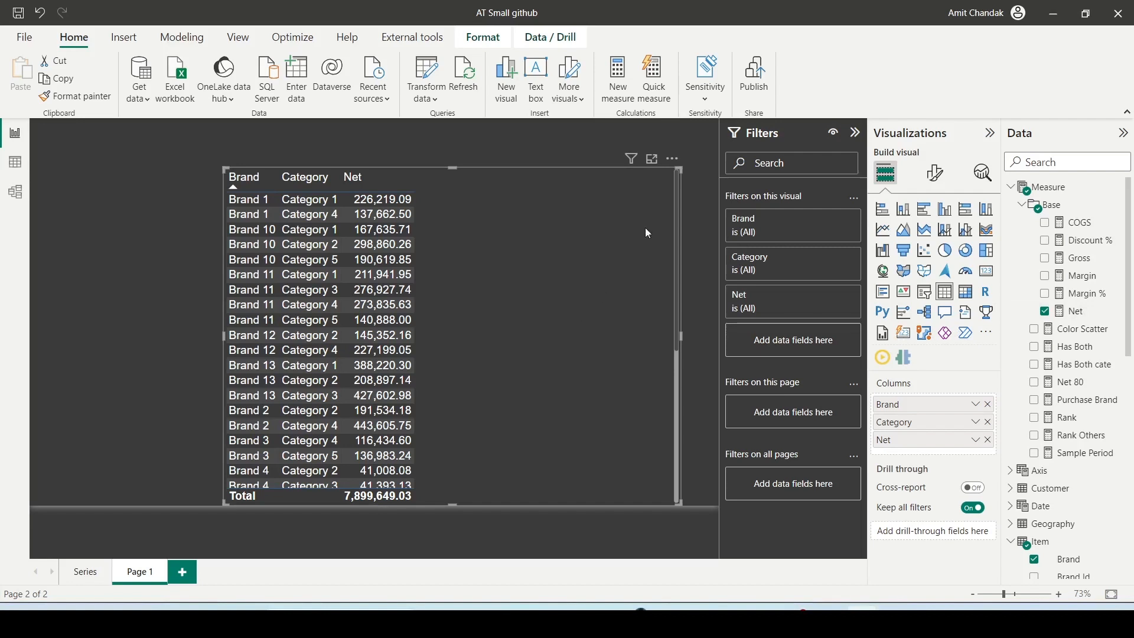
- Add Net as a secondary descending sort within each Brand using Shift+click on the Net header
click(672, 158)
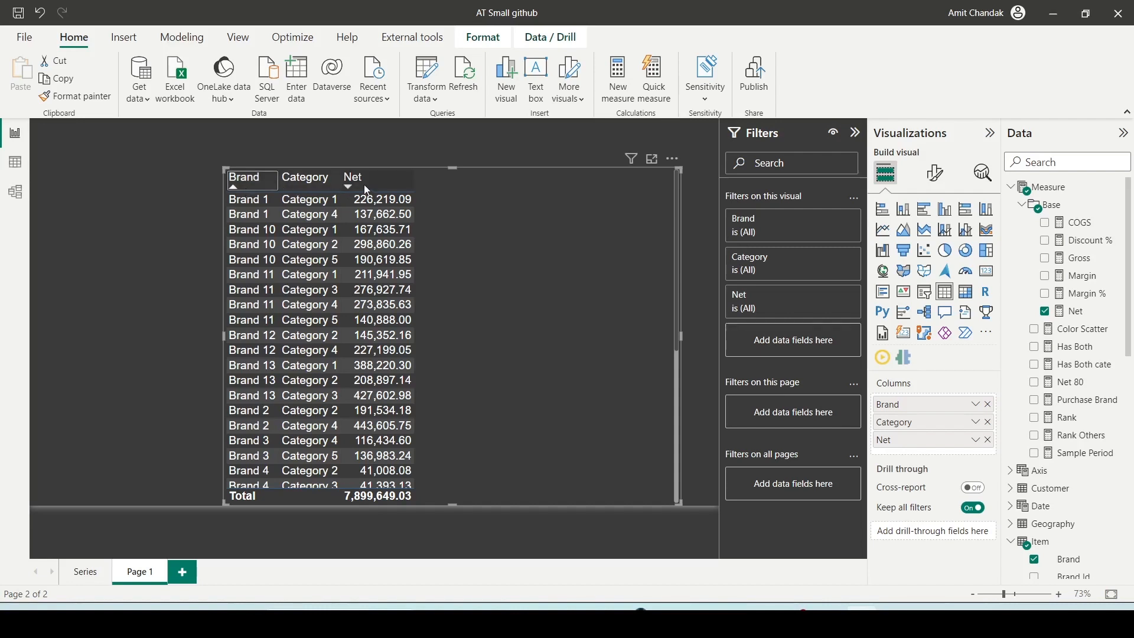
click(352, 177)
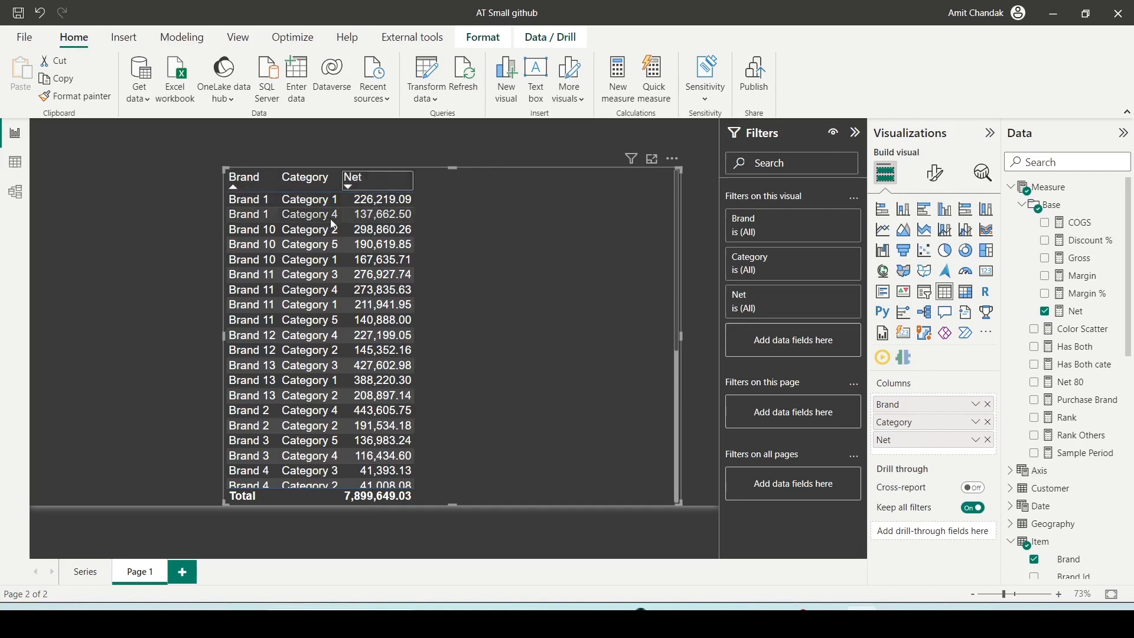